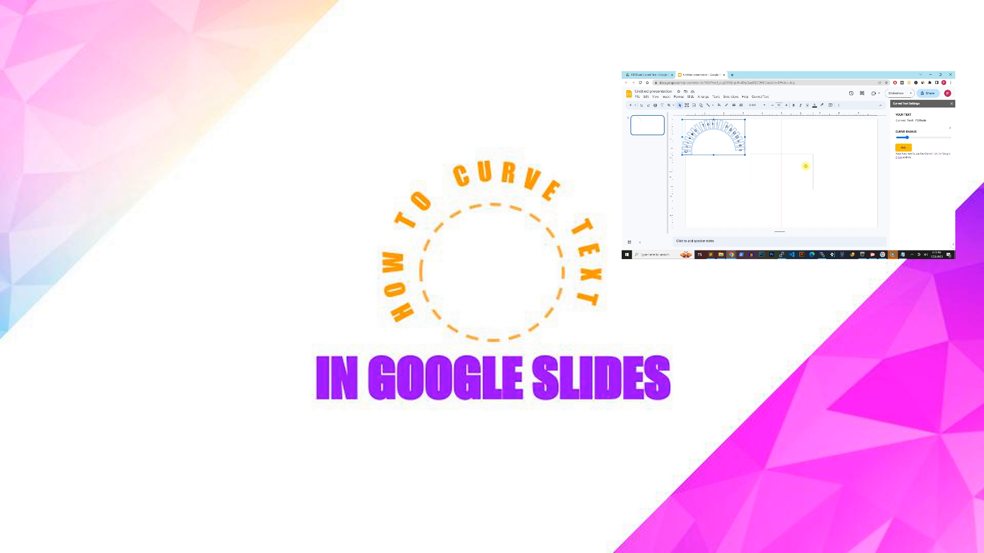
# Step: Create a blank presentation in the PSDDude Curved Text folder and open its Apps Script project
pyautogui.click(652, 74)
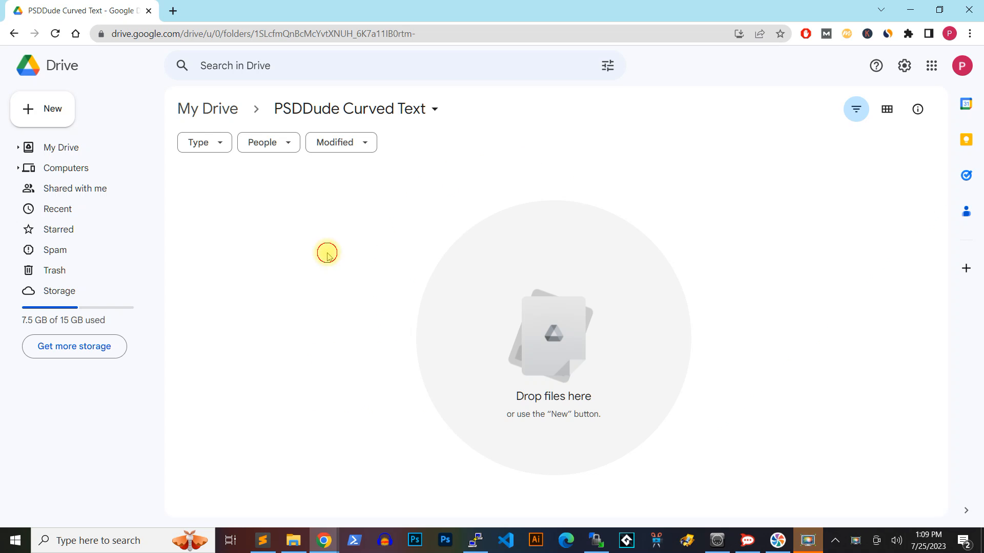
pyautogui.click(42, 108)
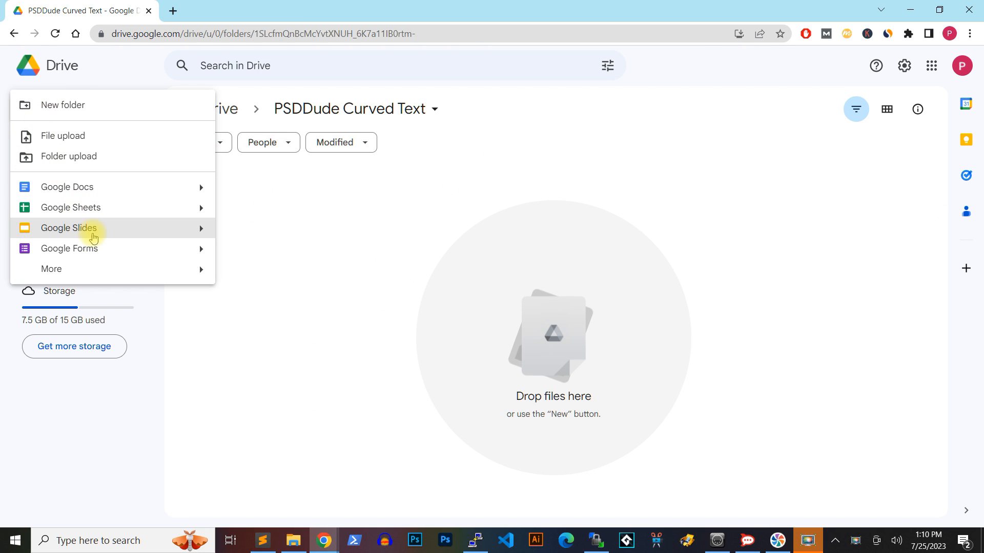
pyautogui.click(70, 228)
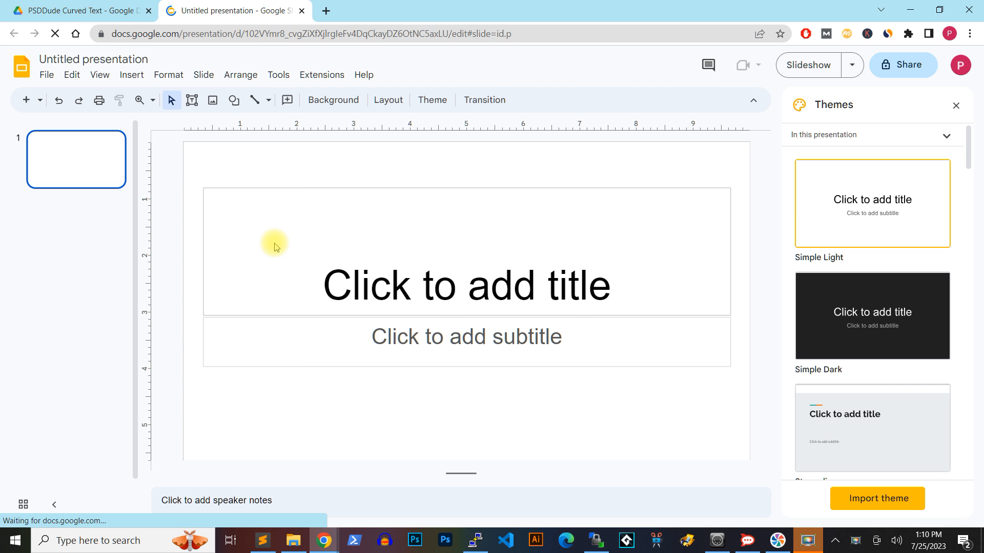
pyautogui.click(322, 75)
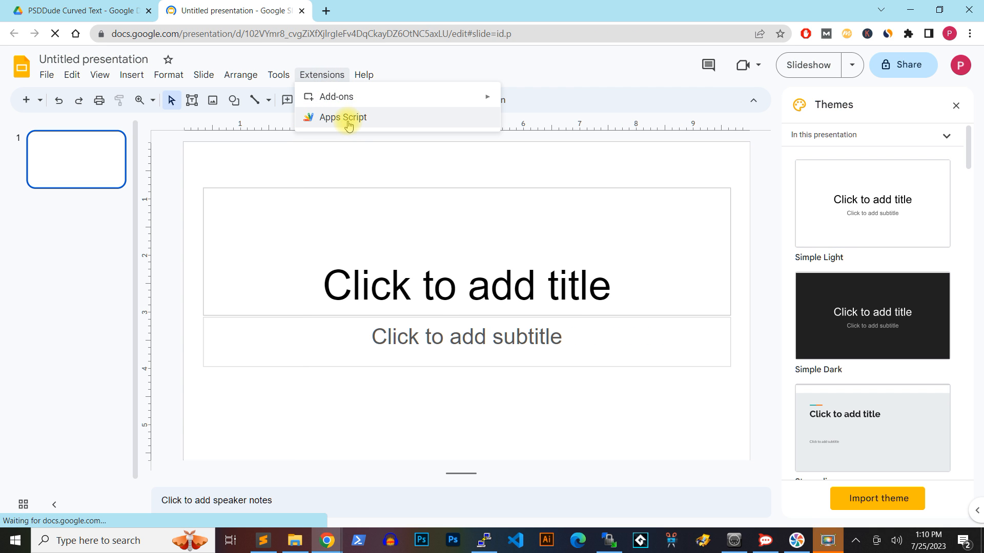
pyautogui.click(343, 117)
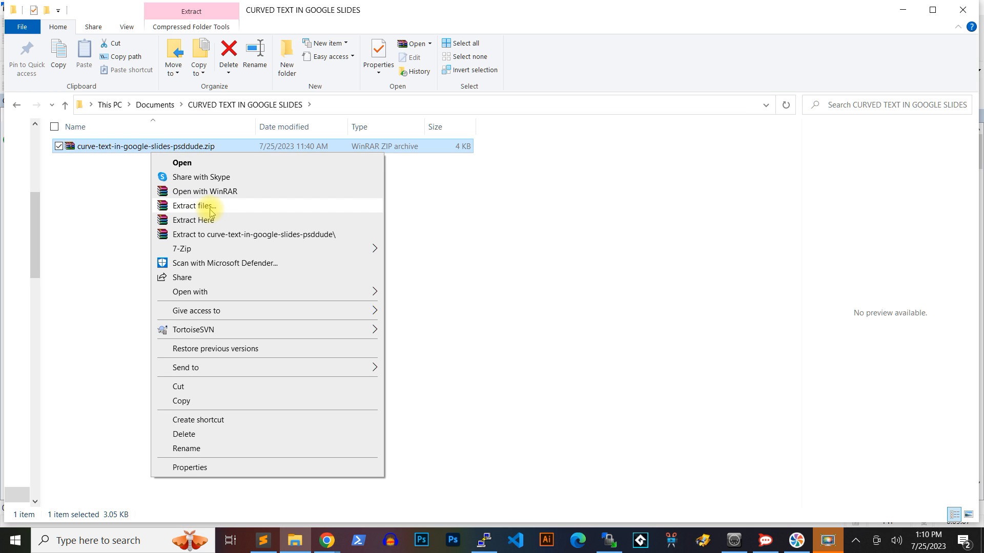
# Step: Extract the curve-text zip, open Code.gs in Notepad and select all its script
pyautogui.click(191, 205)
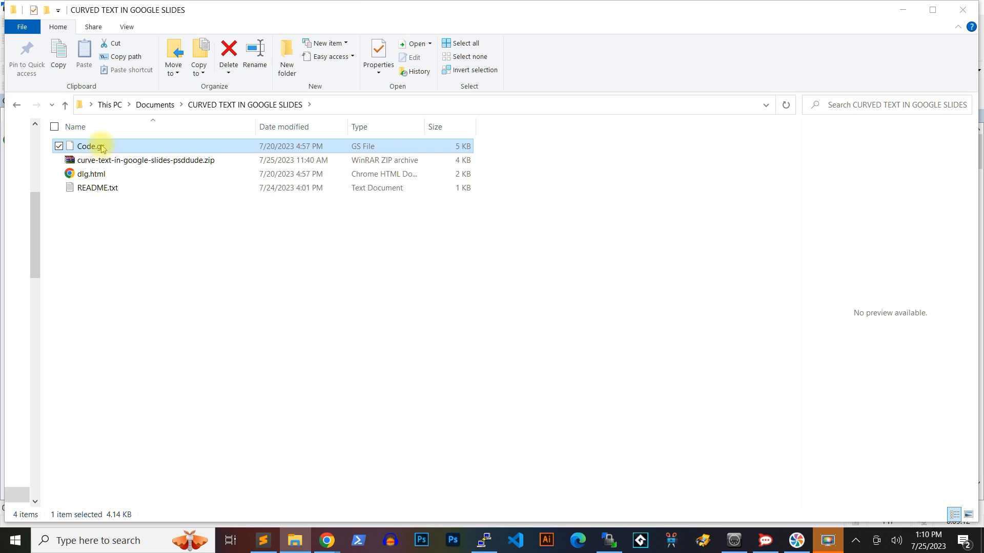
pyautogui.rightClick(83, 147)
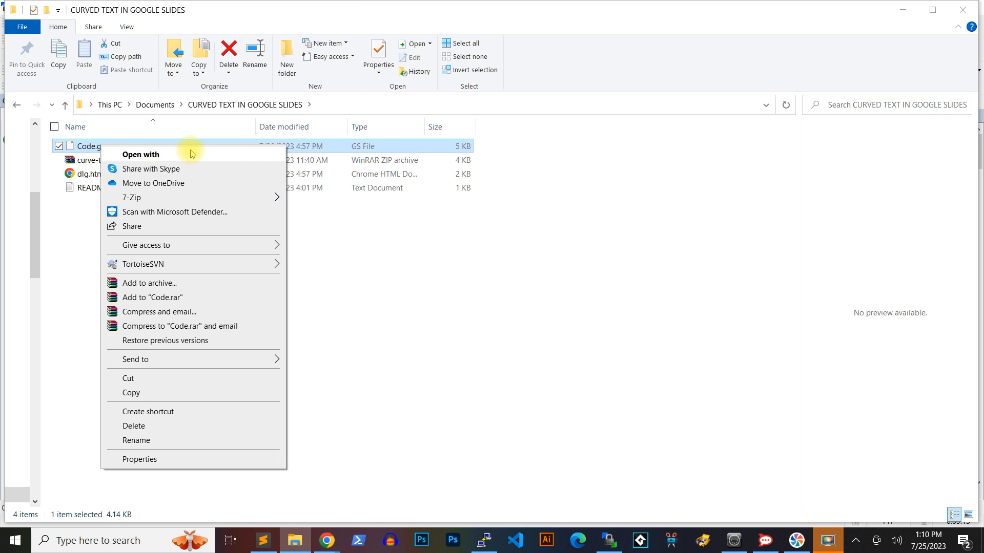
pyautogui.click(141, 154)
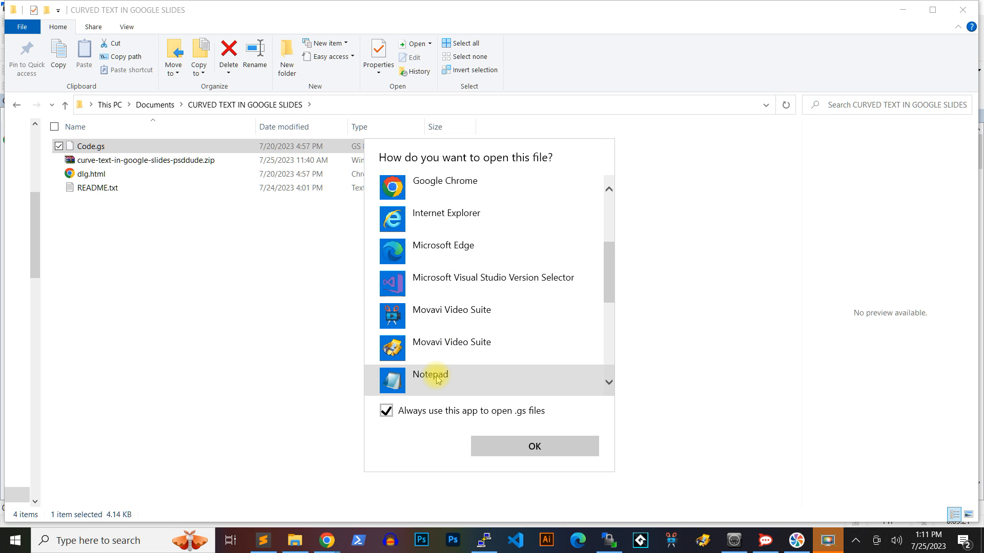
pyautogui.click(534, 446)
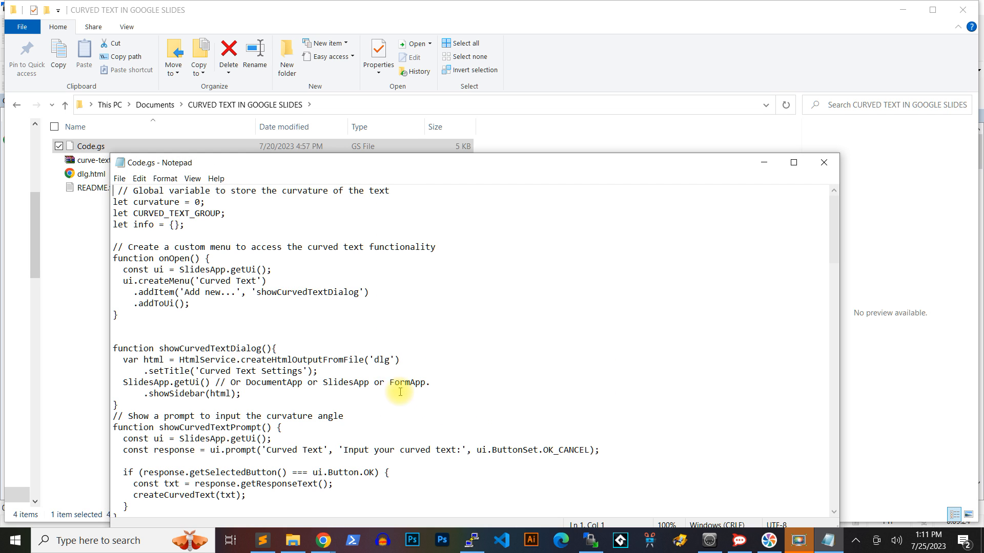
pyautogui.press('ctrl+a')
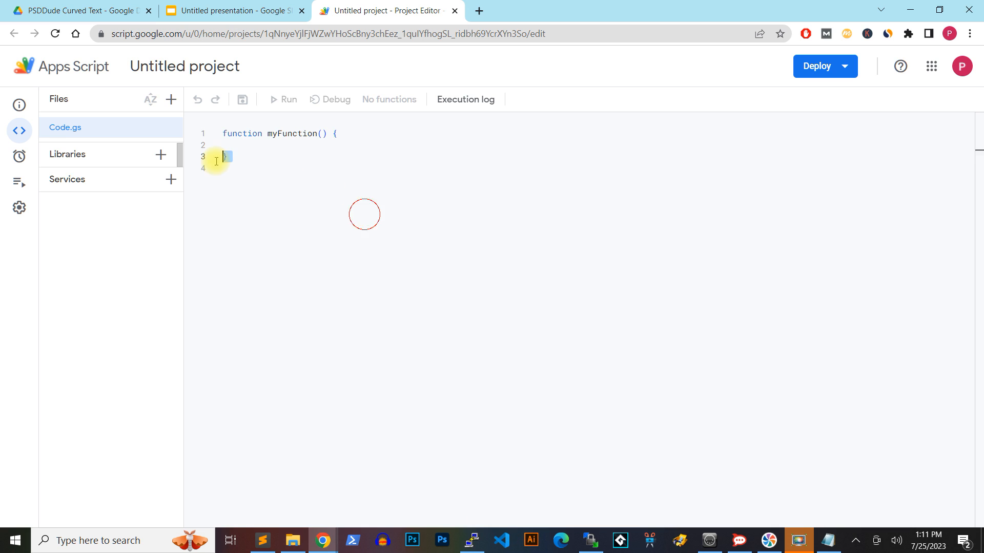
# Step: Paste and save the curved-text script in Code.gs, then start a new HTML file named dlg
pyautogui.press('ctrl+v')
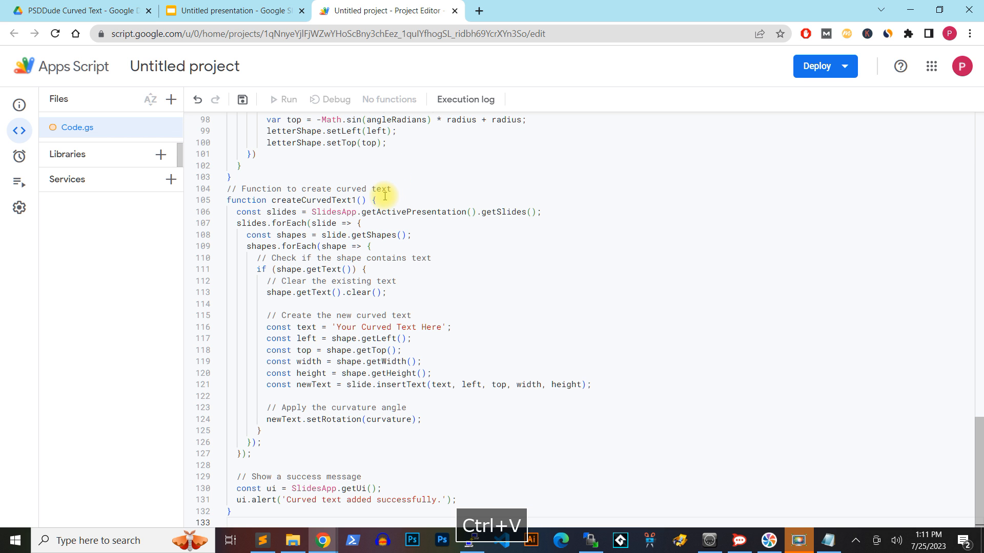
pyautogui.press('ctrl+s')
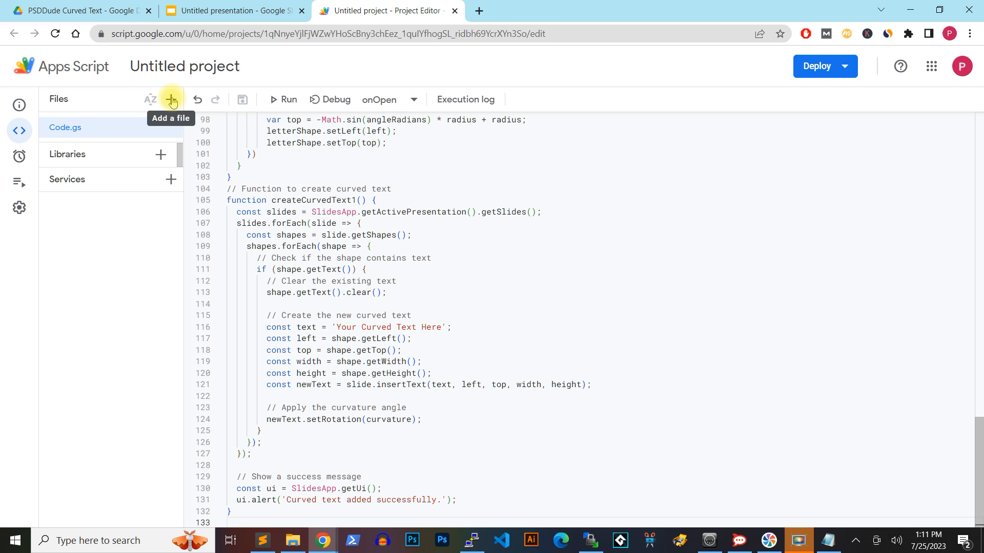
pyautogui.click(172, 99)
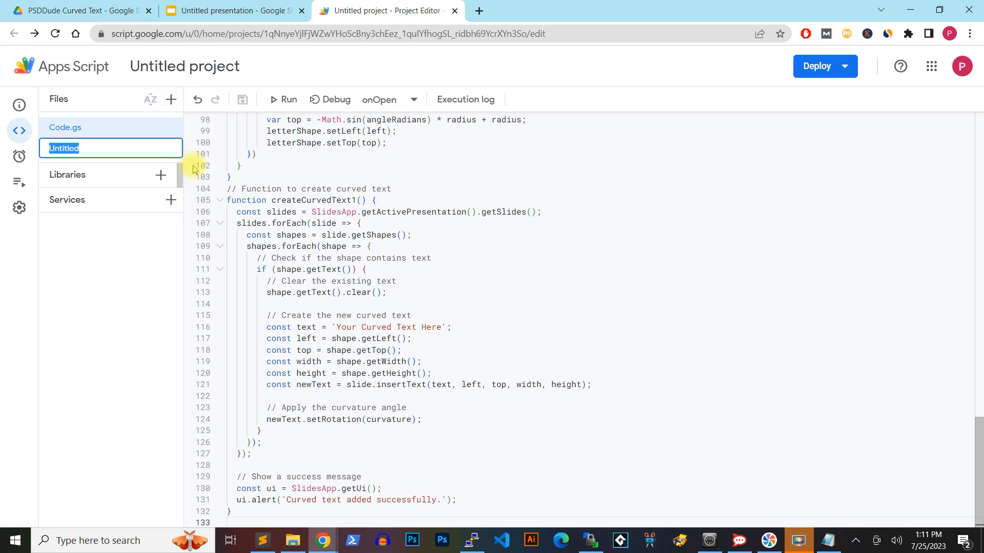
pyautogui.write('dlg.ht')
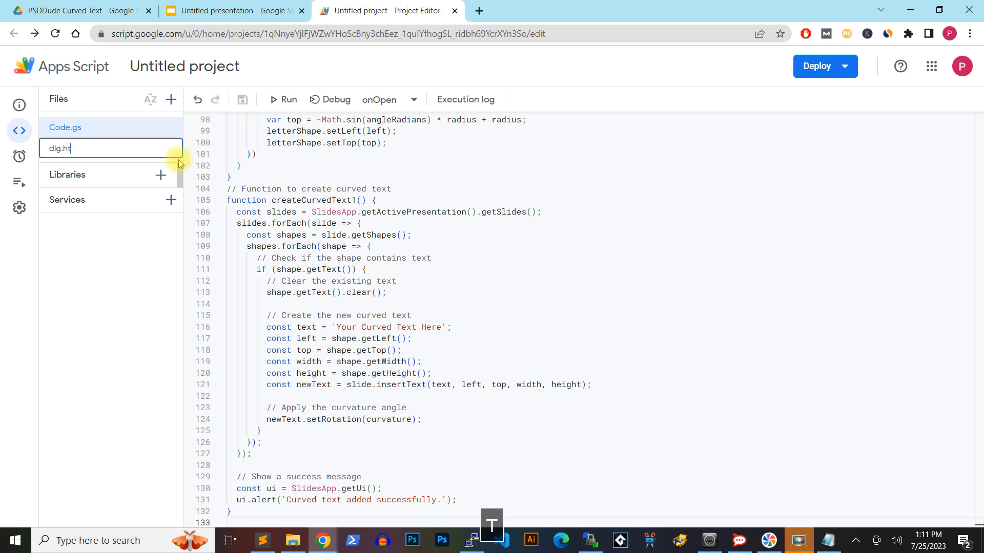
pyautogui.click(294, 540)
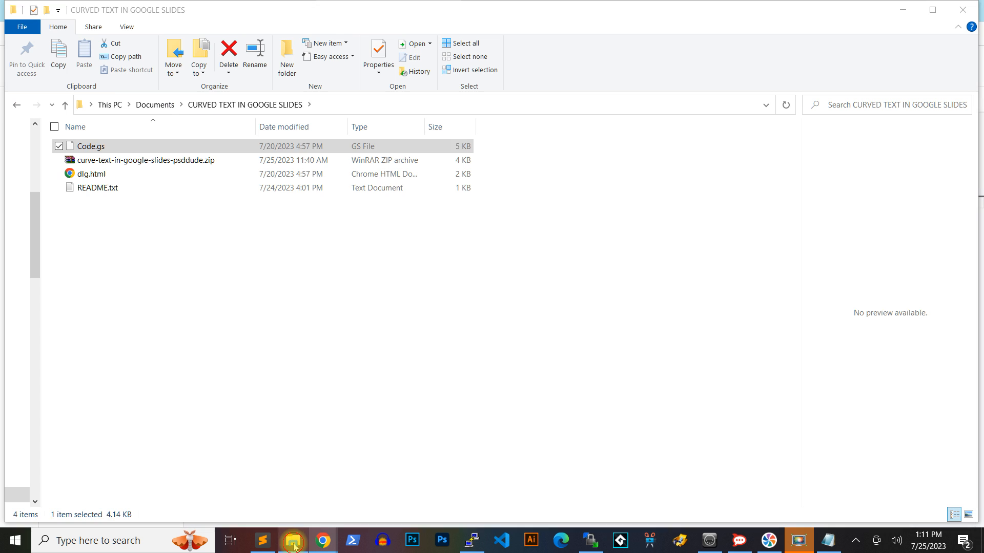
# Step: Open the extracted dlg.html in Notepad through Open with > Choose another app
pyautogui.rightClick(77, 188)
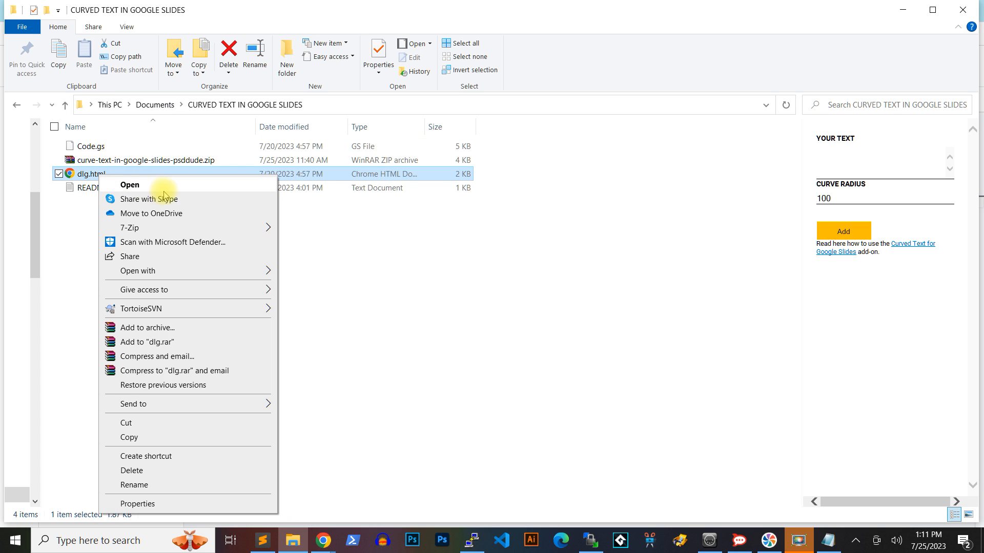
pyautogui.click(137, 270)
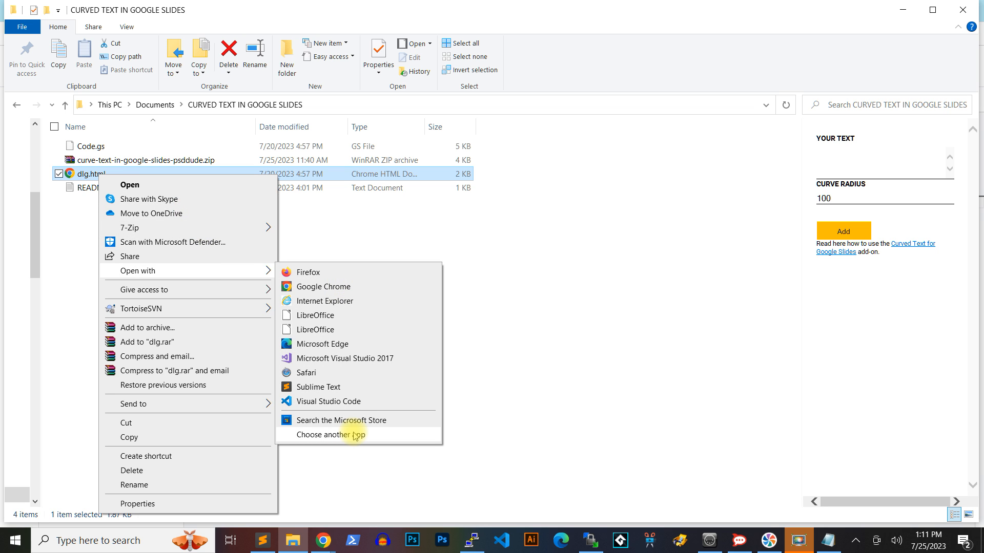
pyautogui.click(330, 435)
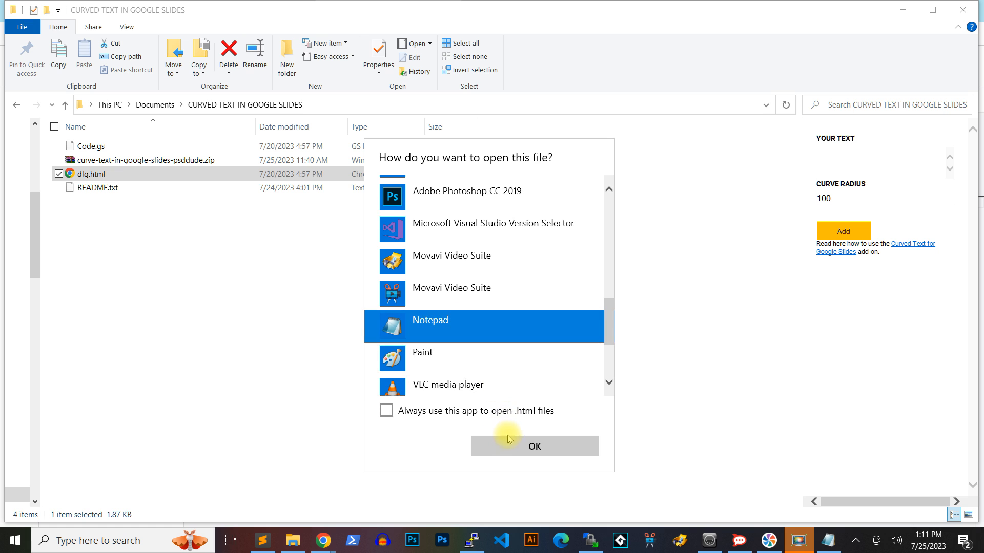
pyautogui.click(534, 446)
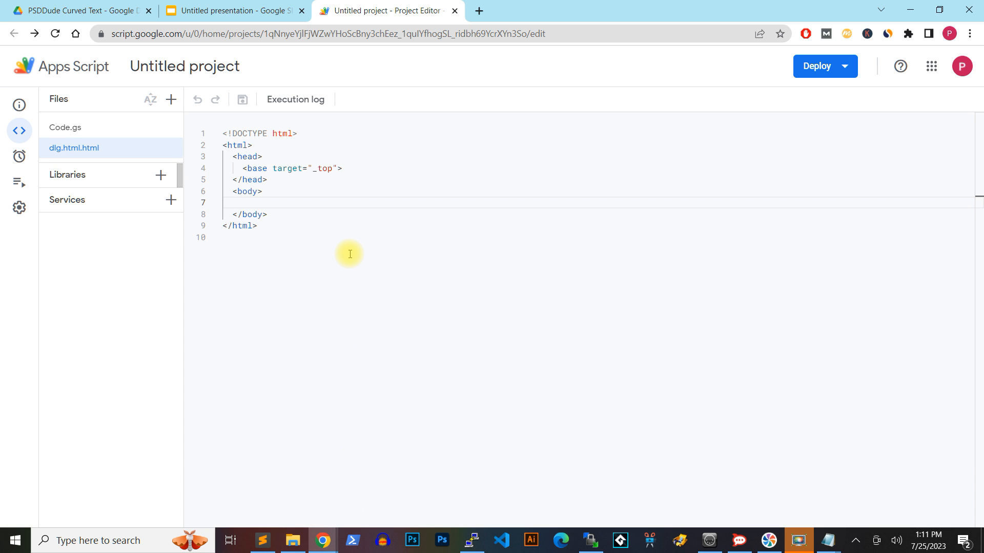
# Step: Paste the copied dialog markup into the project's dlg HTML file and save it
pyautogui.press('ctrl+v')
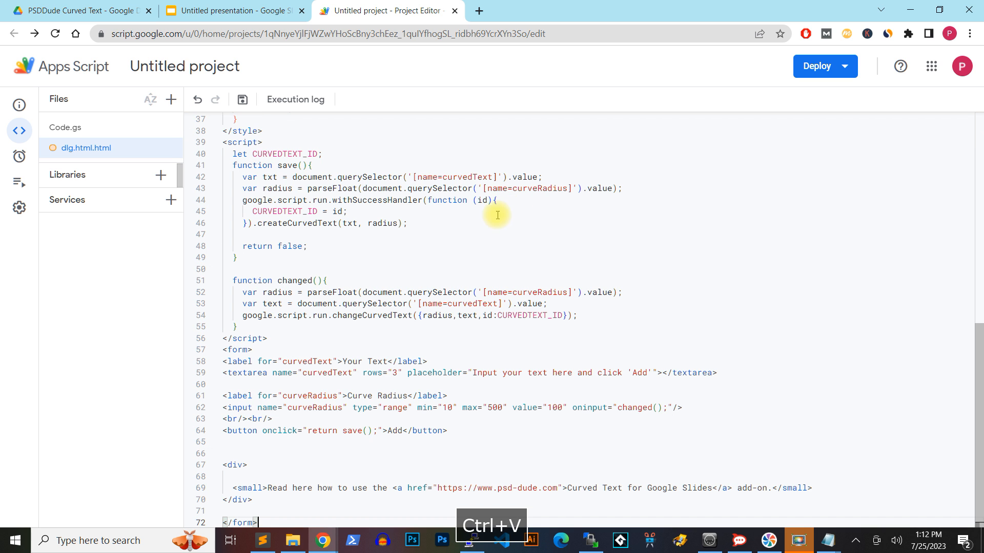
pyautogui.press('ctrl+s')
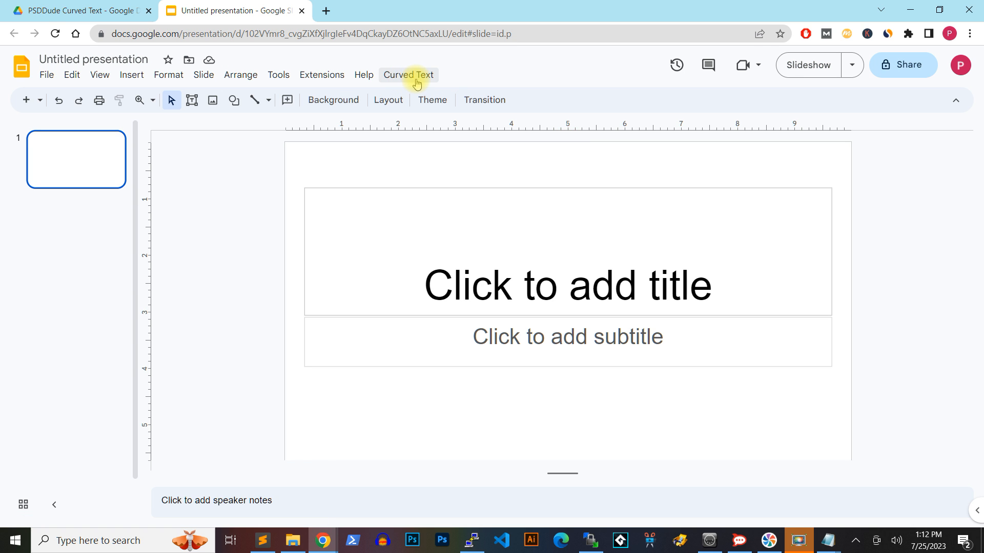
# Step: Run Curved Text > Add new and authorize the unverified project via Advanced and Allow
pyautogui.click(408, 74)
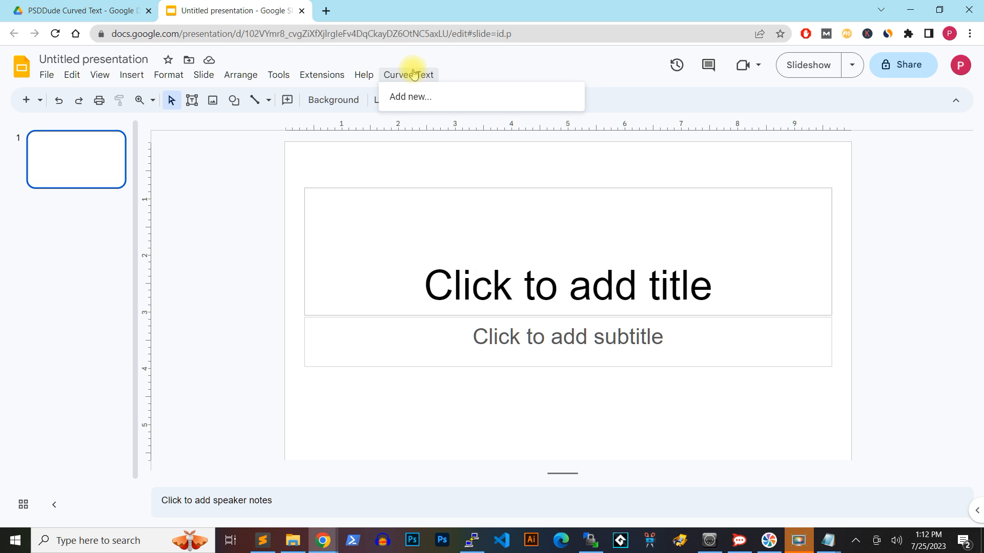
pyautogui.click(410, 96)
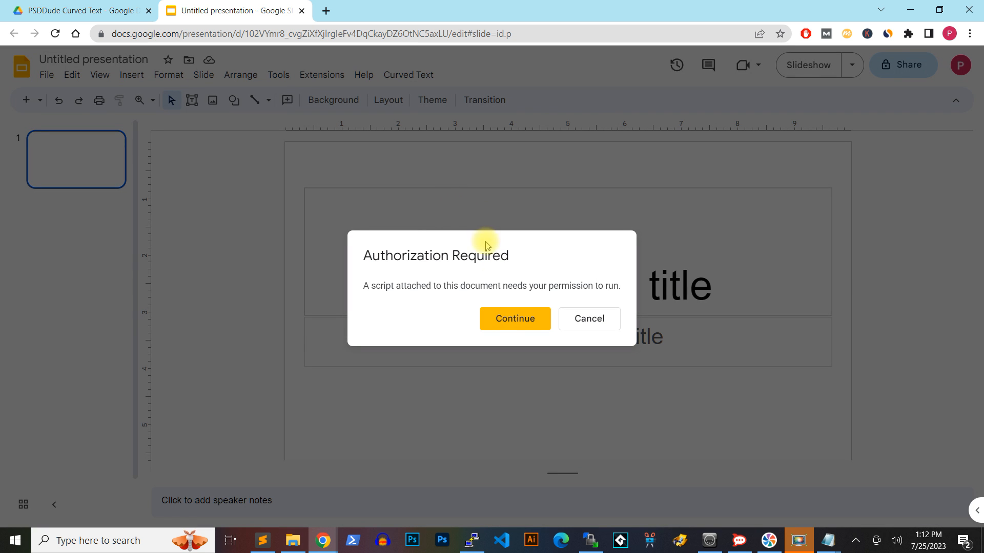
pyautogui.click(515, 318)
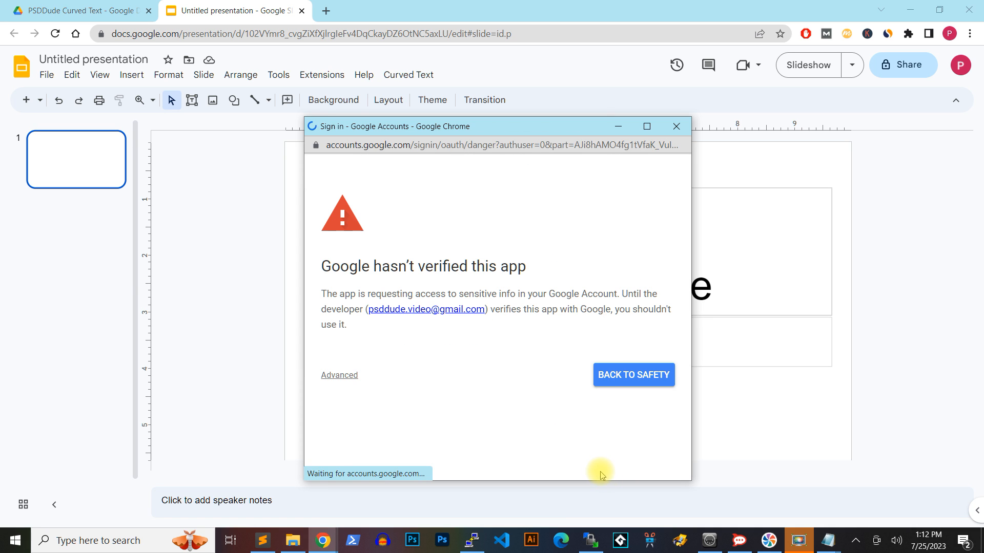
pyautogui.click(339, 375)
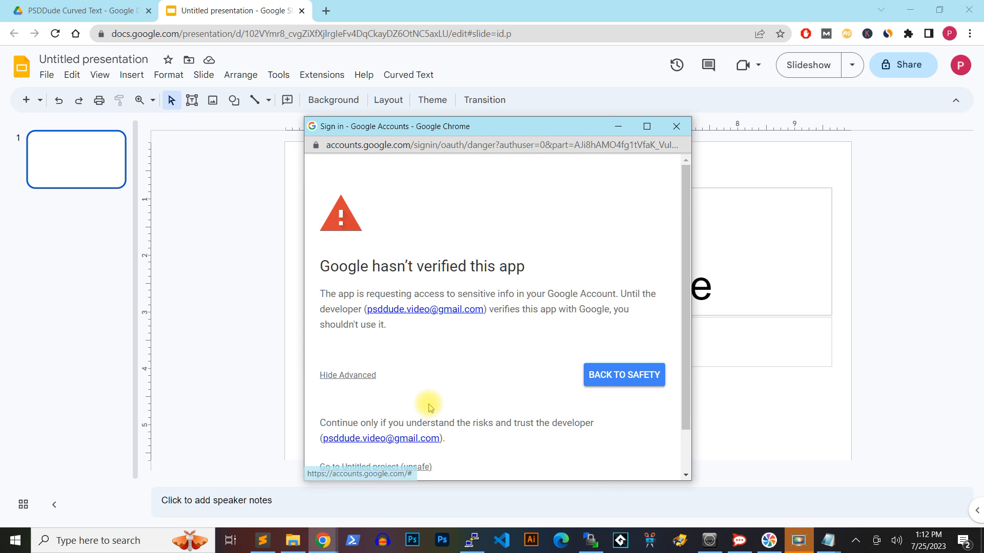
pyautogui.scroll(-3)
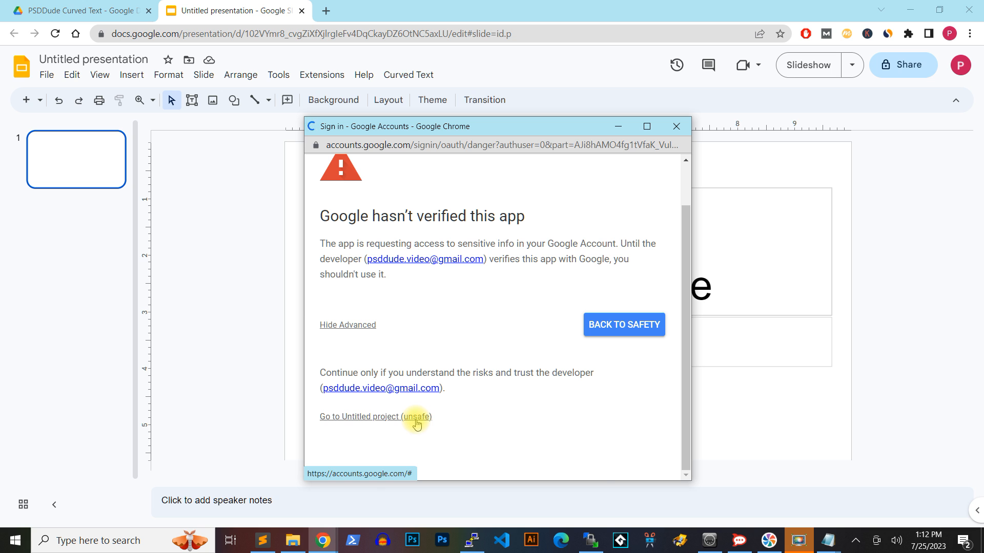
pyautogui.click(415, 416)
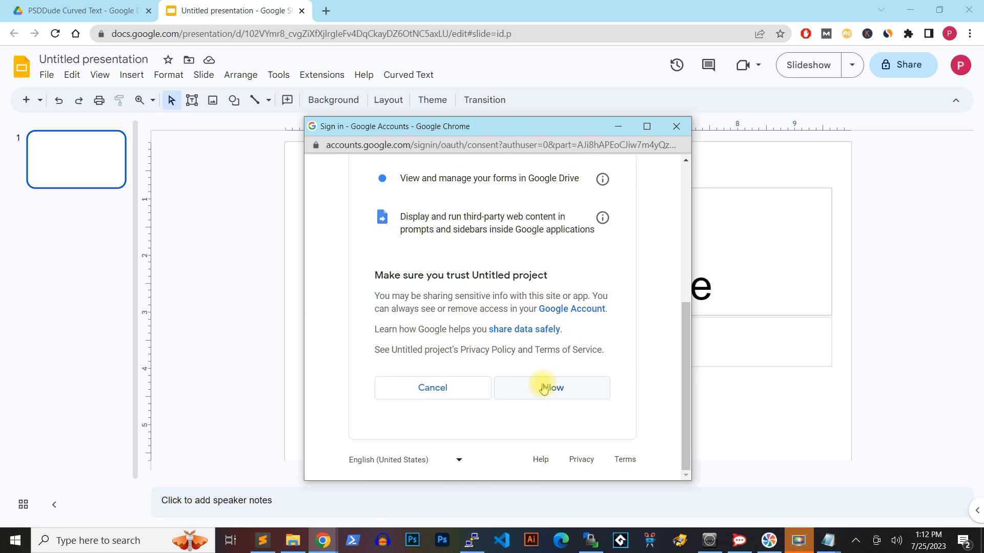
pyautogui.click(551, 387)
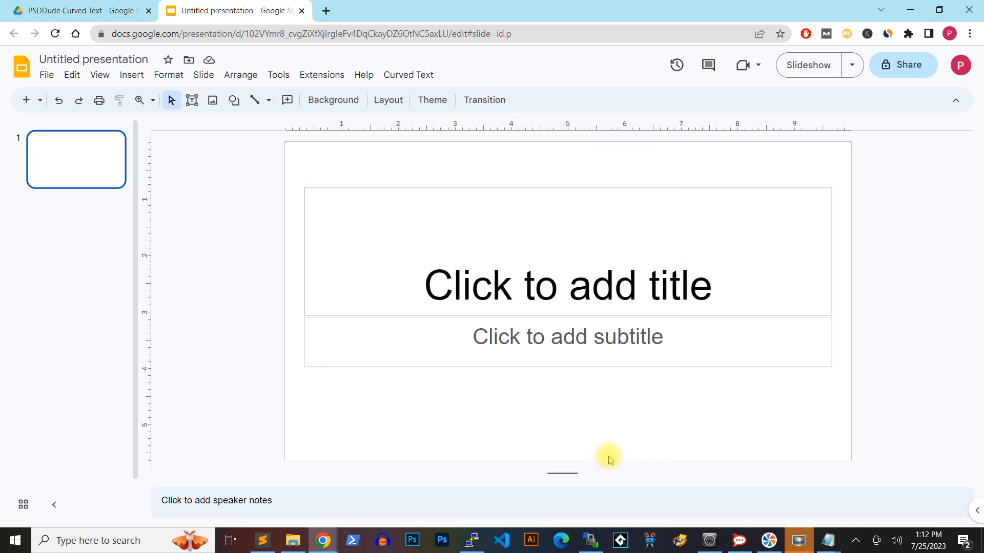
# Step: Enter 'Curved Text PSDDude' in the Curved Text settings and add it to the slide
pyautogui.click(419, 75)
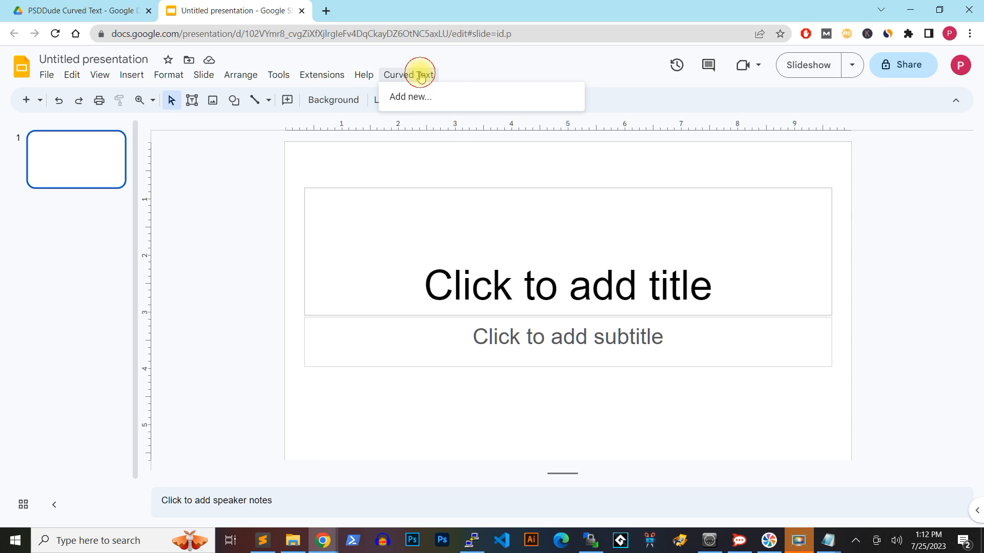
pyautogui.click(409, 97)
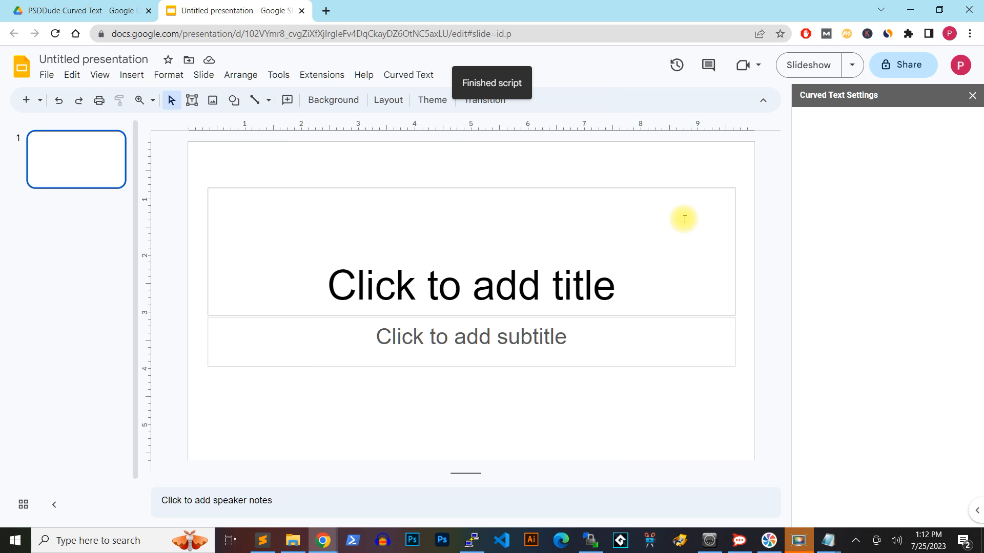
pyautogui.click(427, 236)
pyautogui.write('Curved Te')
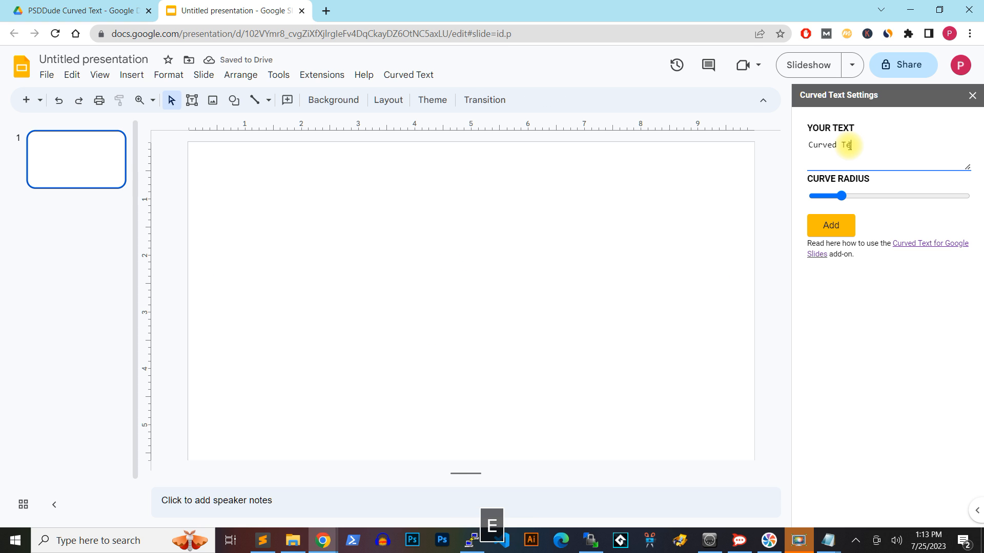
pyautogui.write('PSDDude')
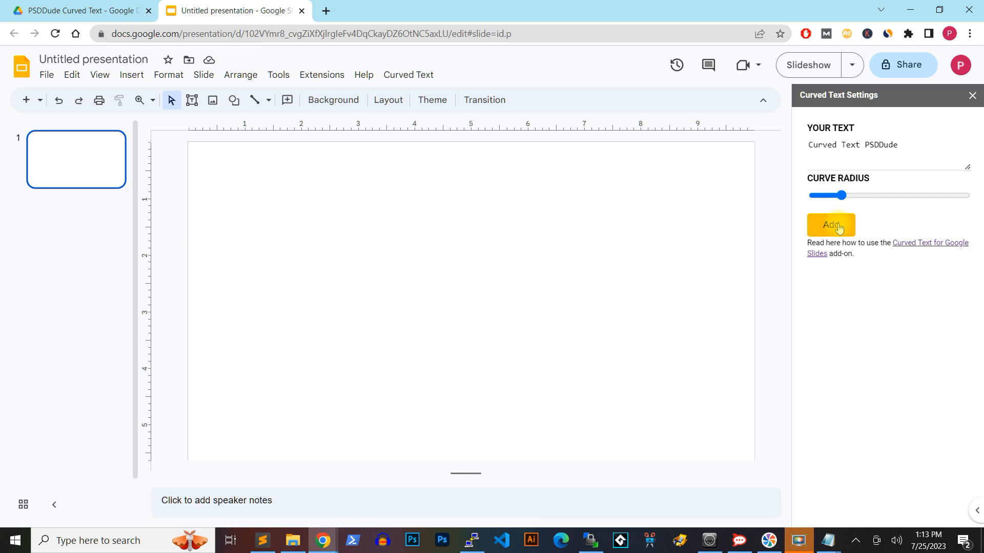
pyautogui.click(830, 224)
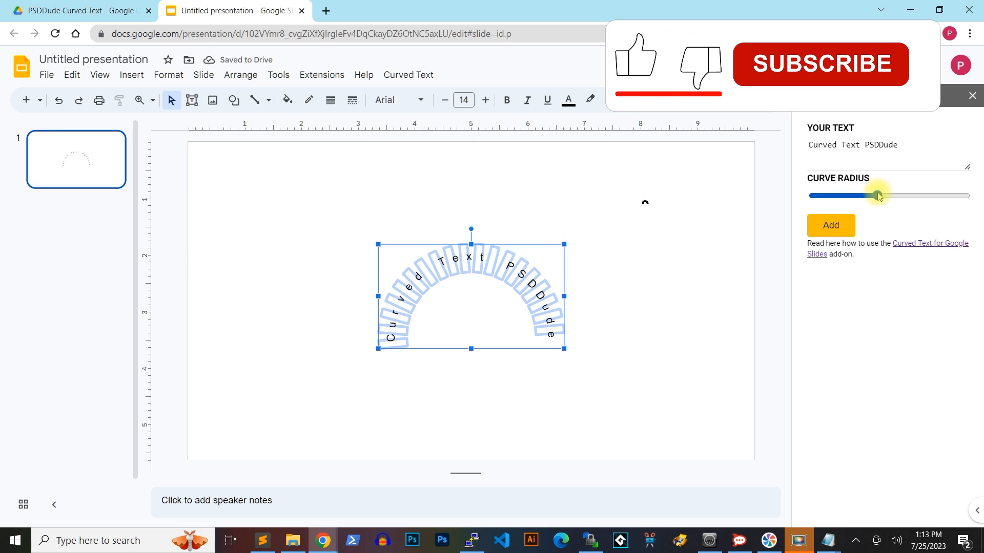
# Step: Lower the Curve Radius slider so the text forms a near-complete circle
pyautogui.moveTo(878, 196); pyautogui.dragTo(819, 196)
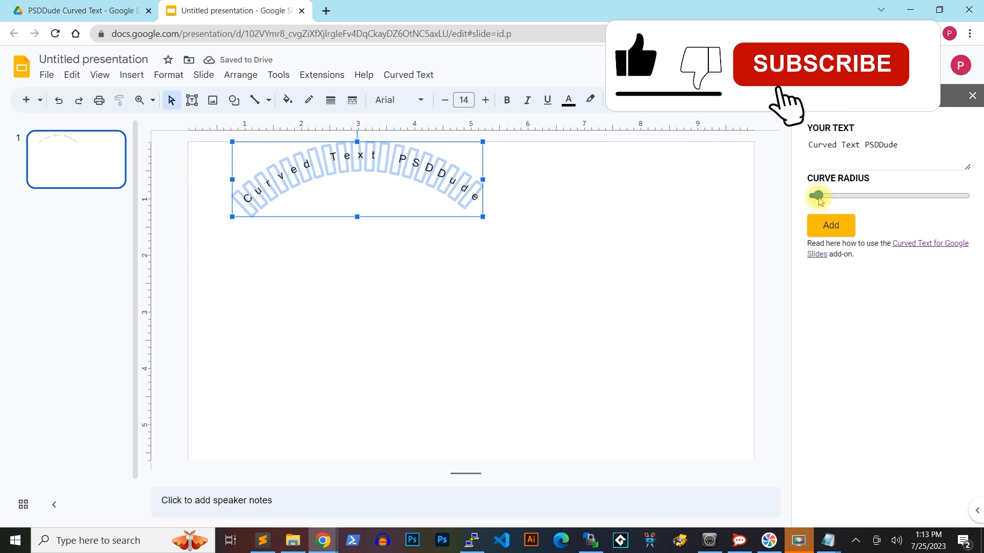
pyautogui.moveTo(817, 196); pyautogui.dragTo(815, 196)
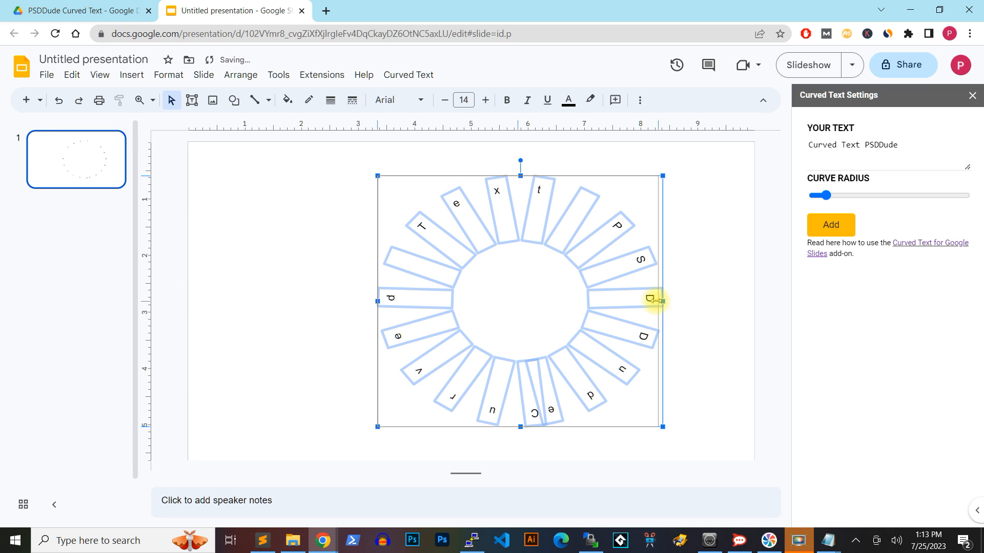
# Step: Increase the circular text's font size and set it in the Impact typeface
pyautogui.click(485, 100)
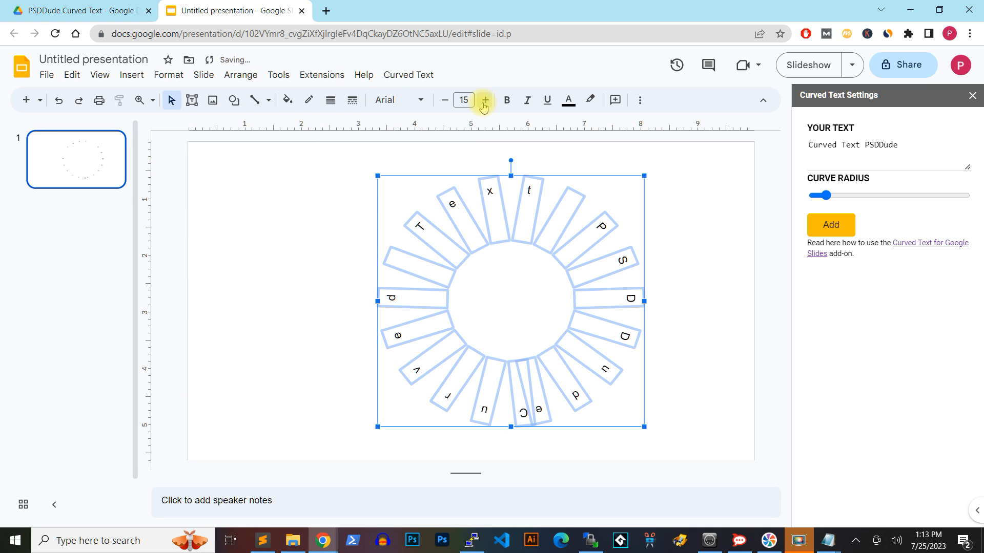
pyautogui.click(484, 100)
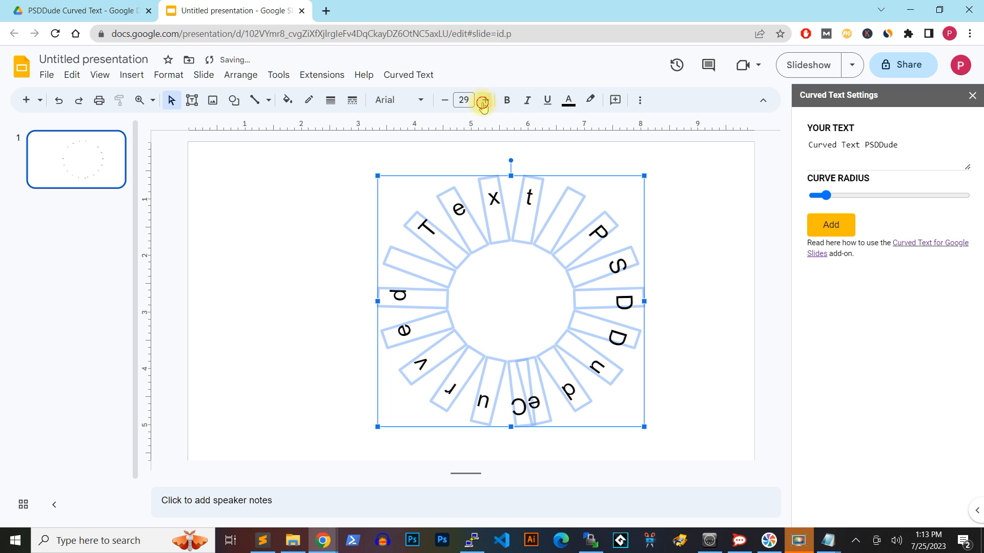
pyautogui.click(446, 99)
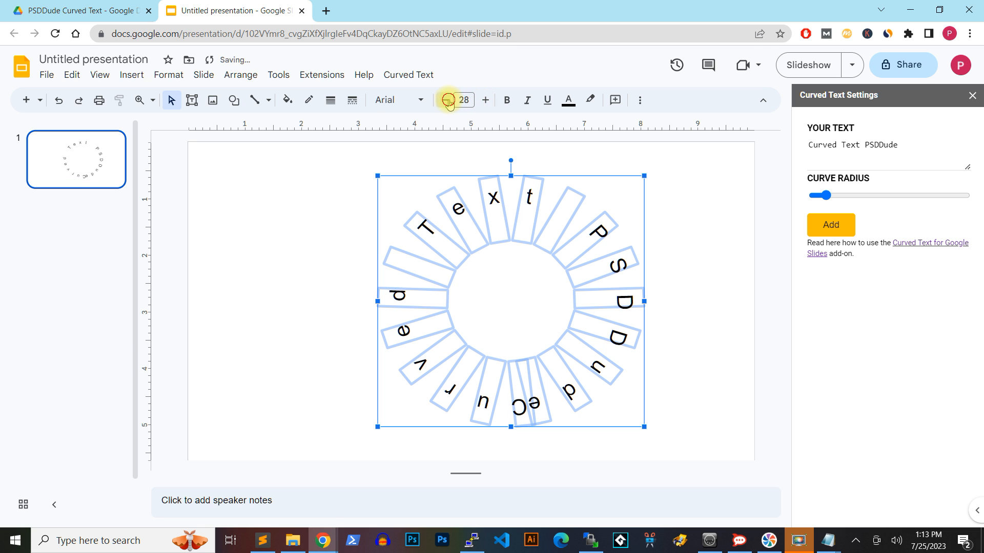
pyautogui.click(392, 100)
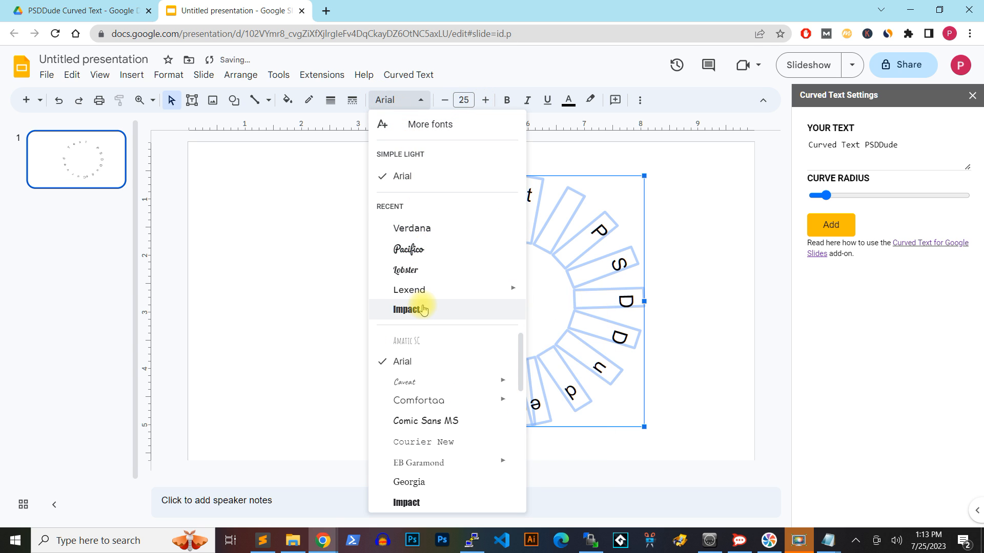
pyautogui.click(406, 310)
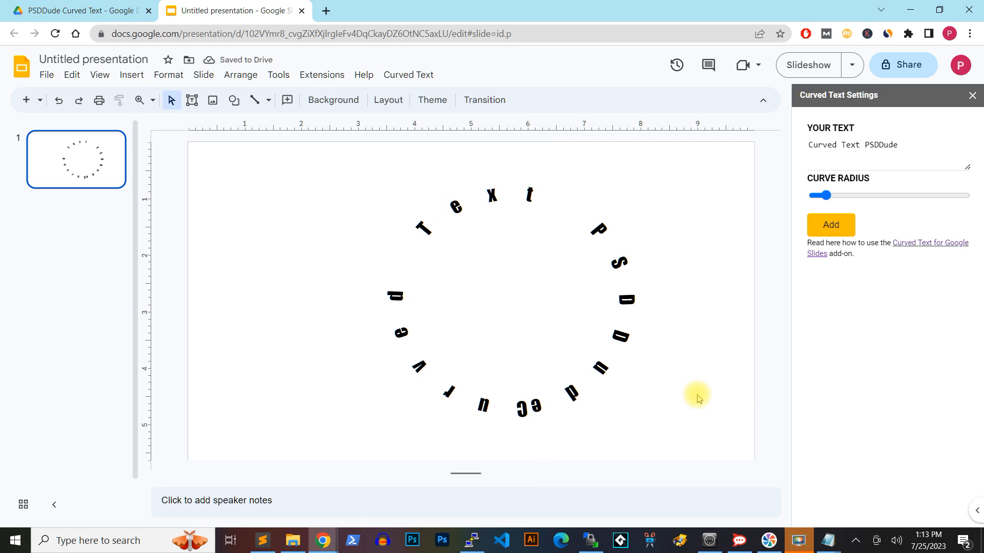